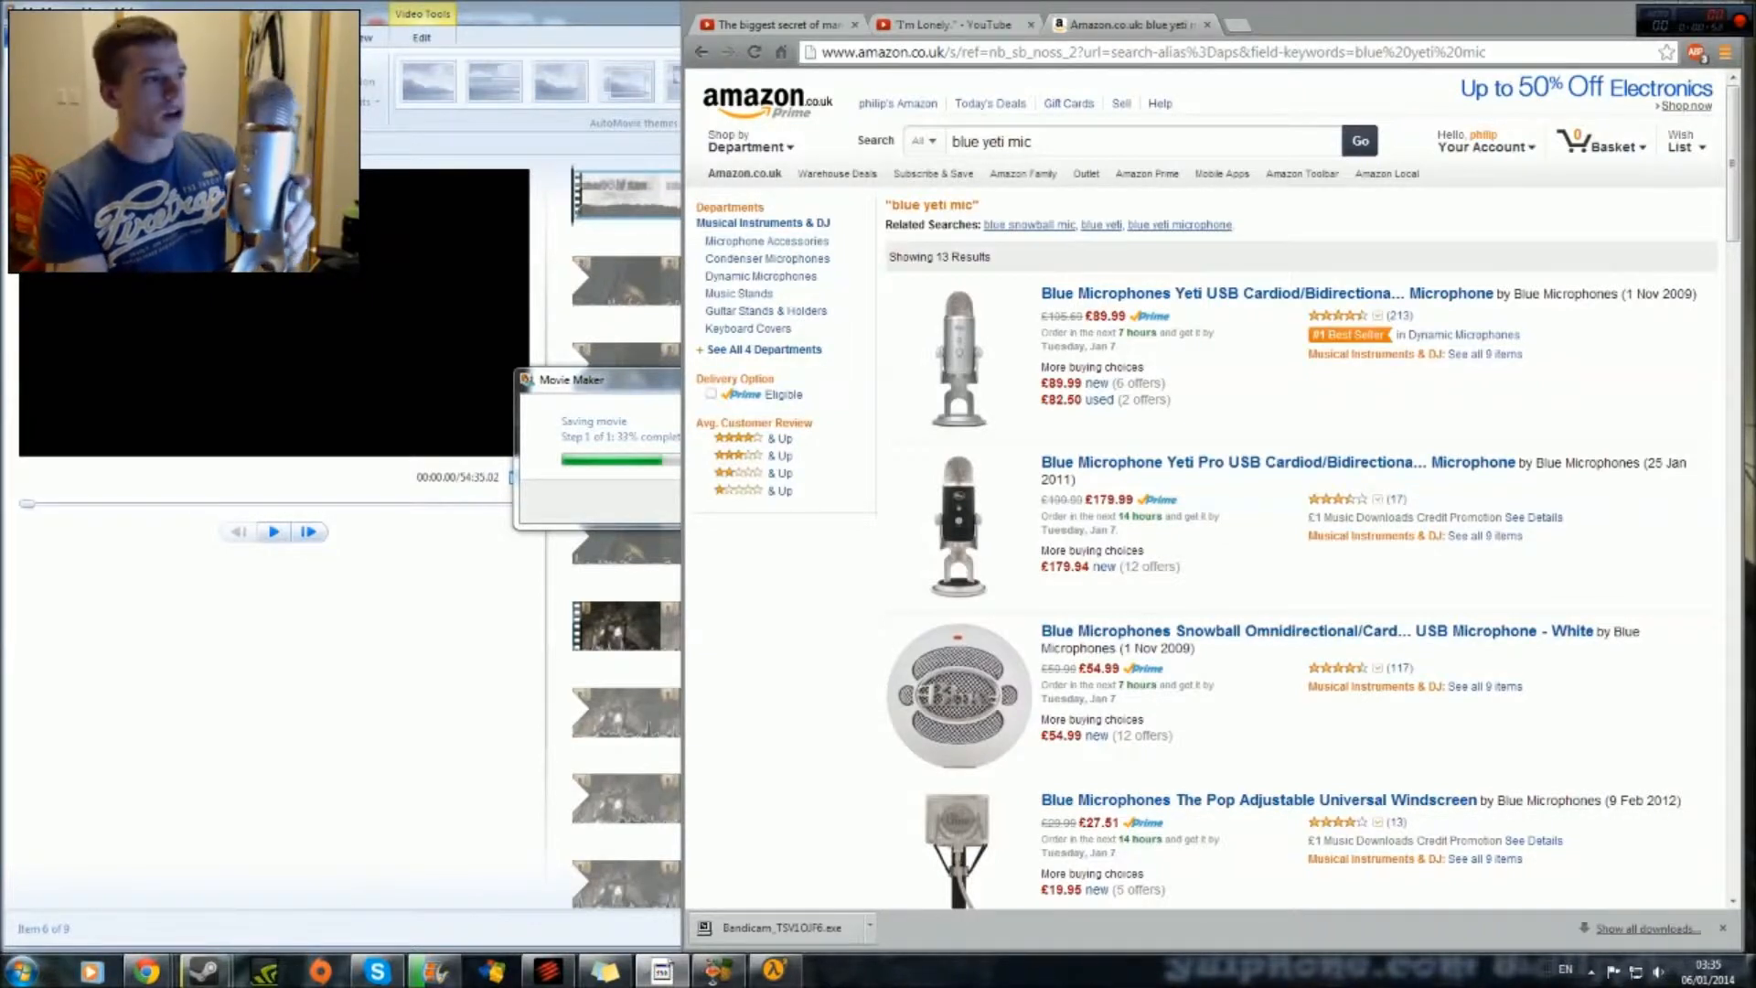
pyautogui.moveTo(1118, 300)
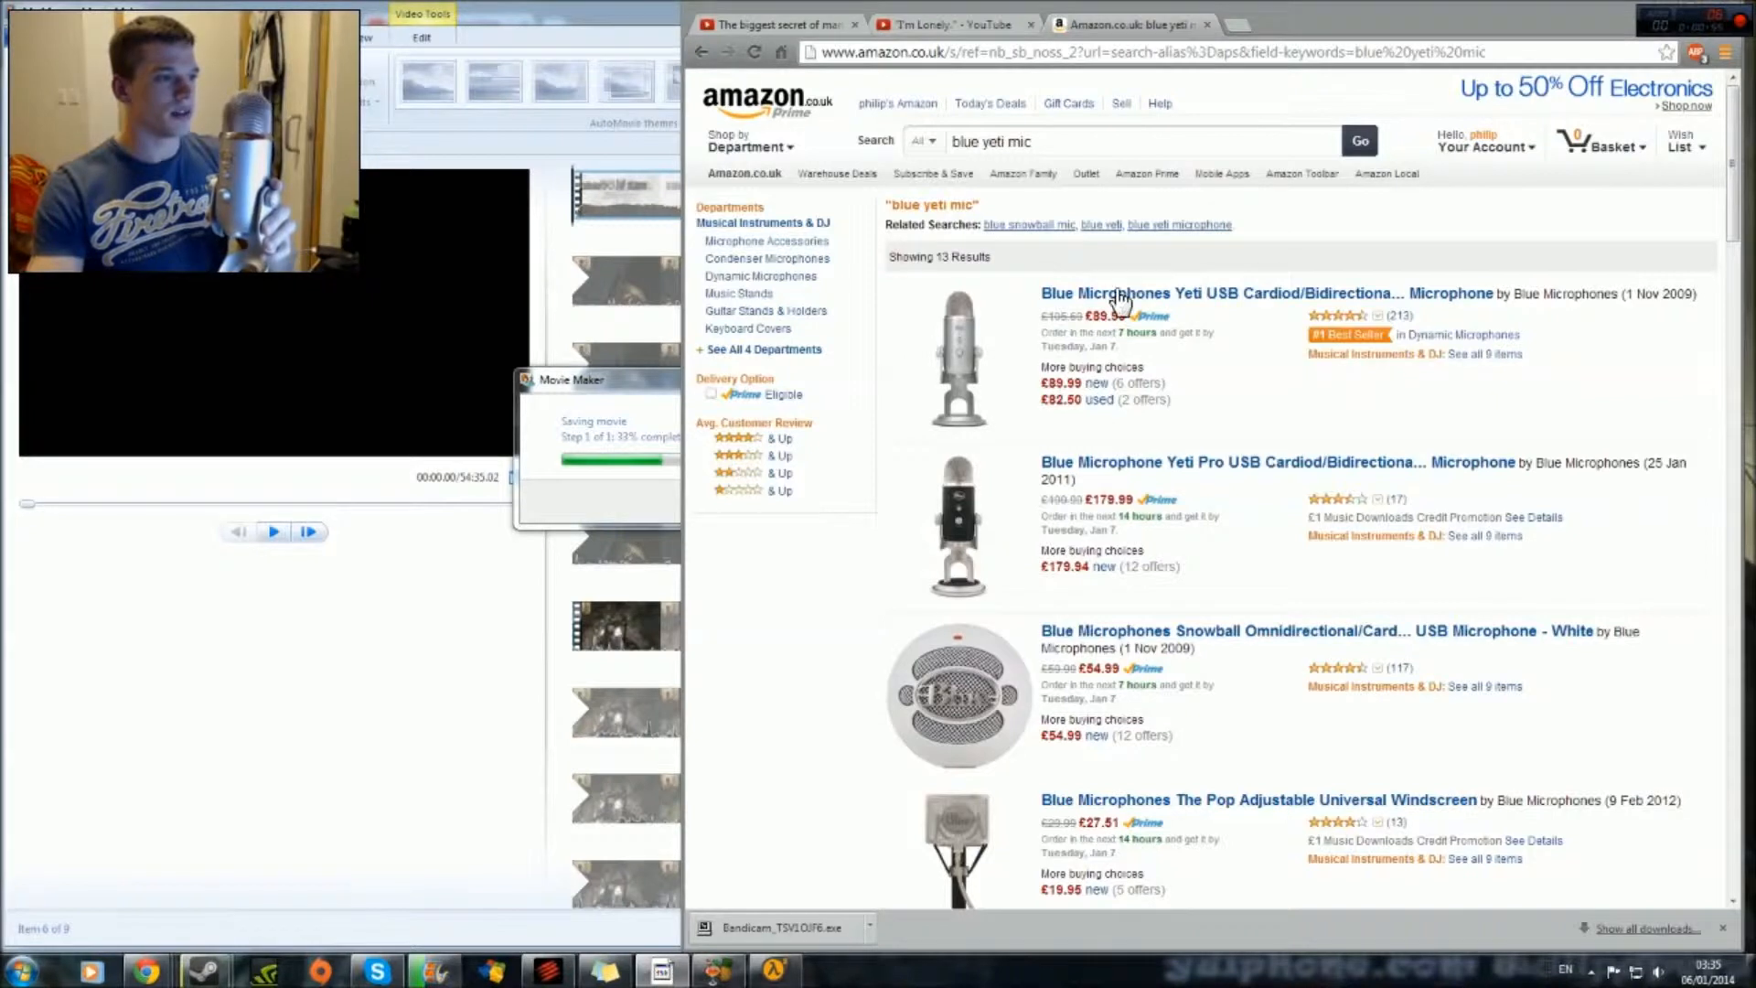
pyautogui.moveTo(1055, 407)
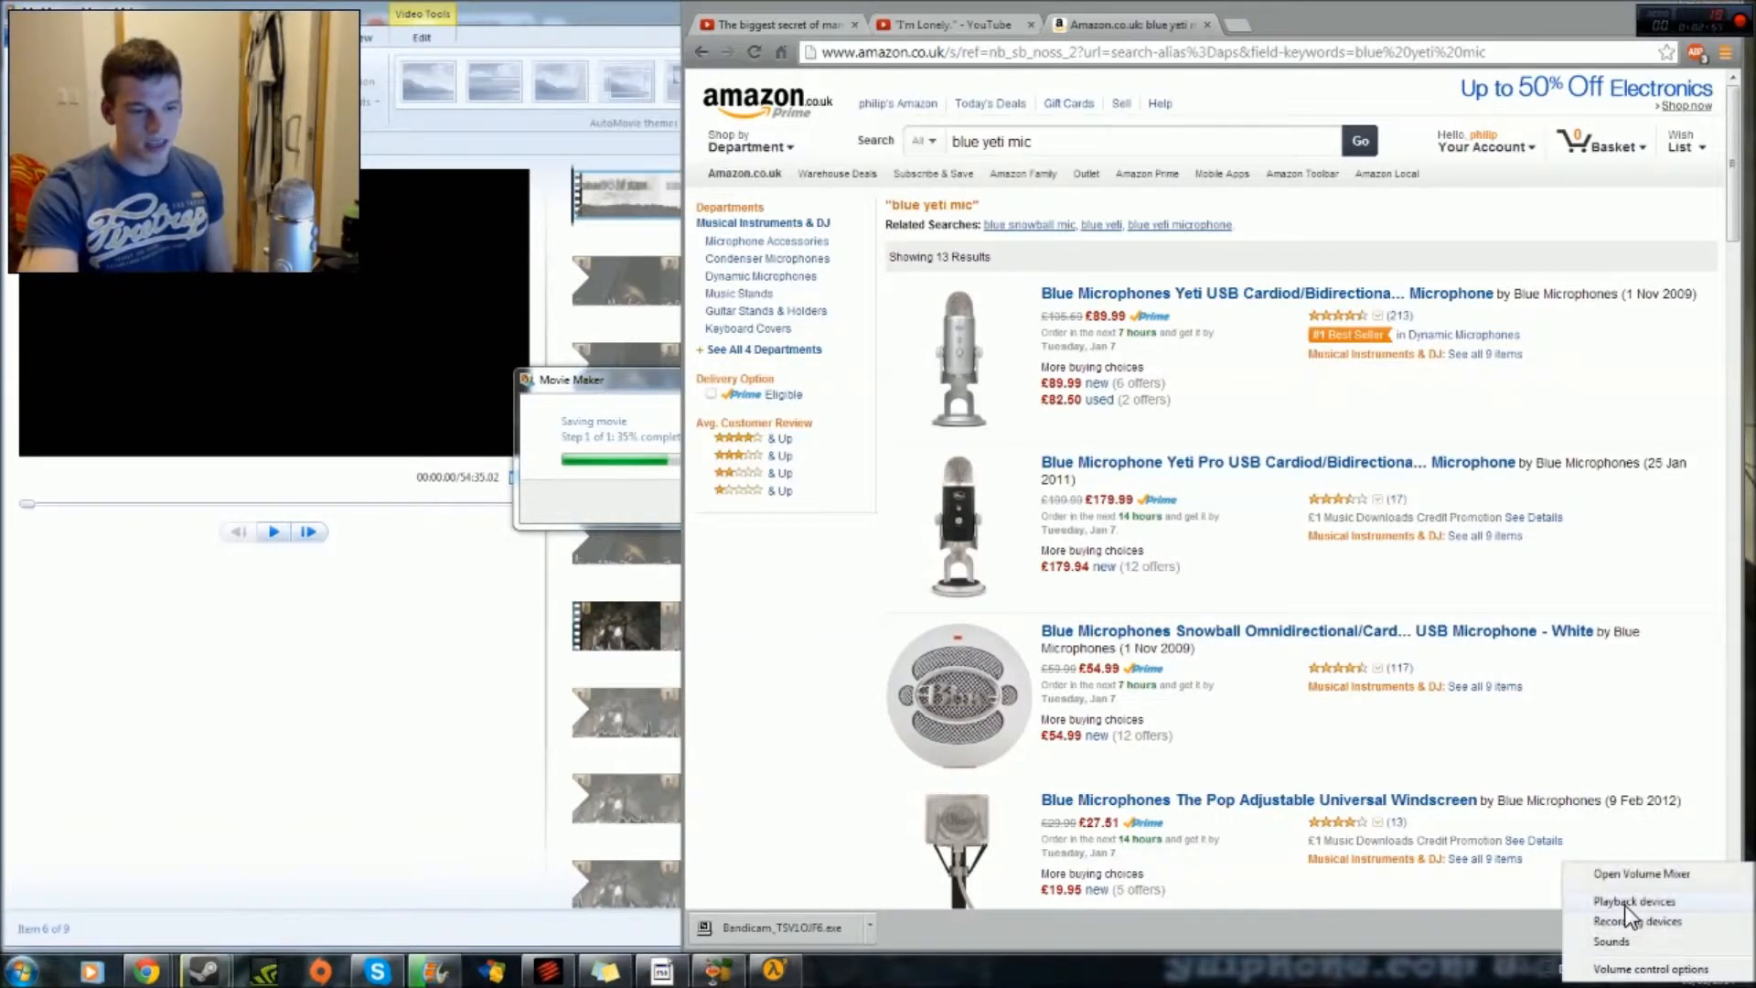
# Show the Recording devices list in the Windows Sound dialog from the speaker tray menu.
pyautogui.click(1634, 900)
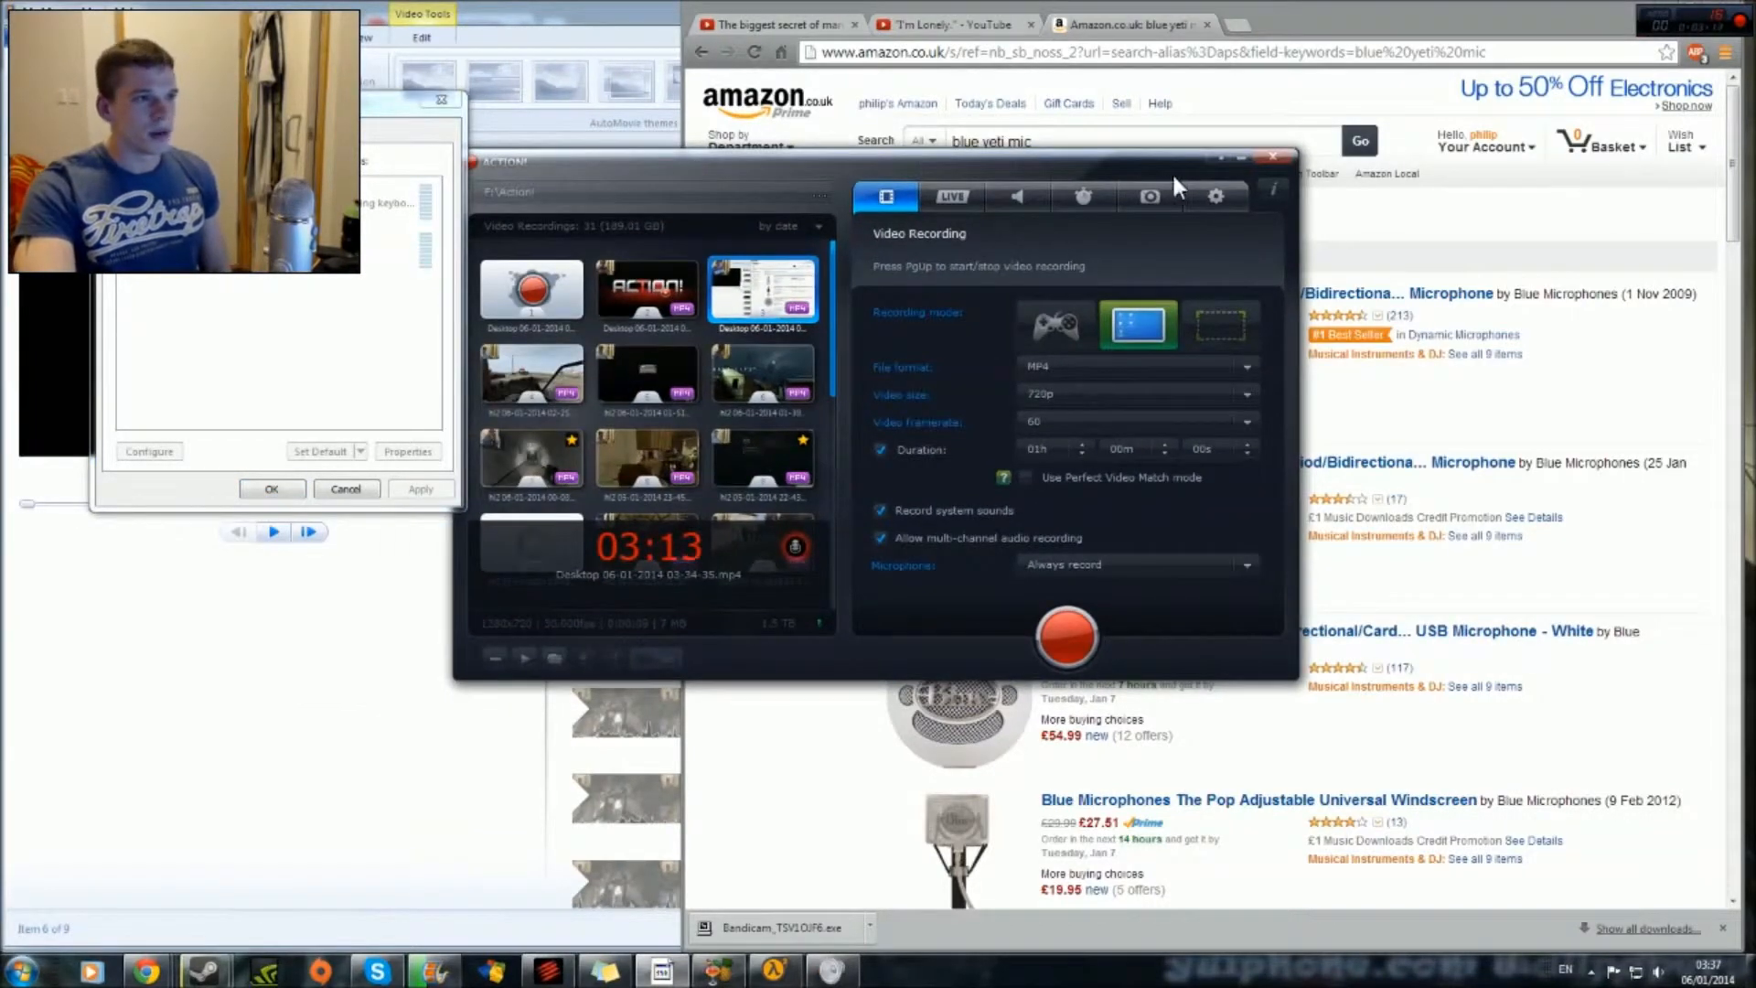
# Bring up Action!'s Audio settings with the microphone device list expanded.
pyautogui.click(1084, 195)
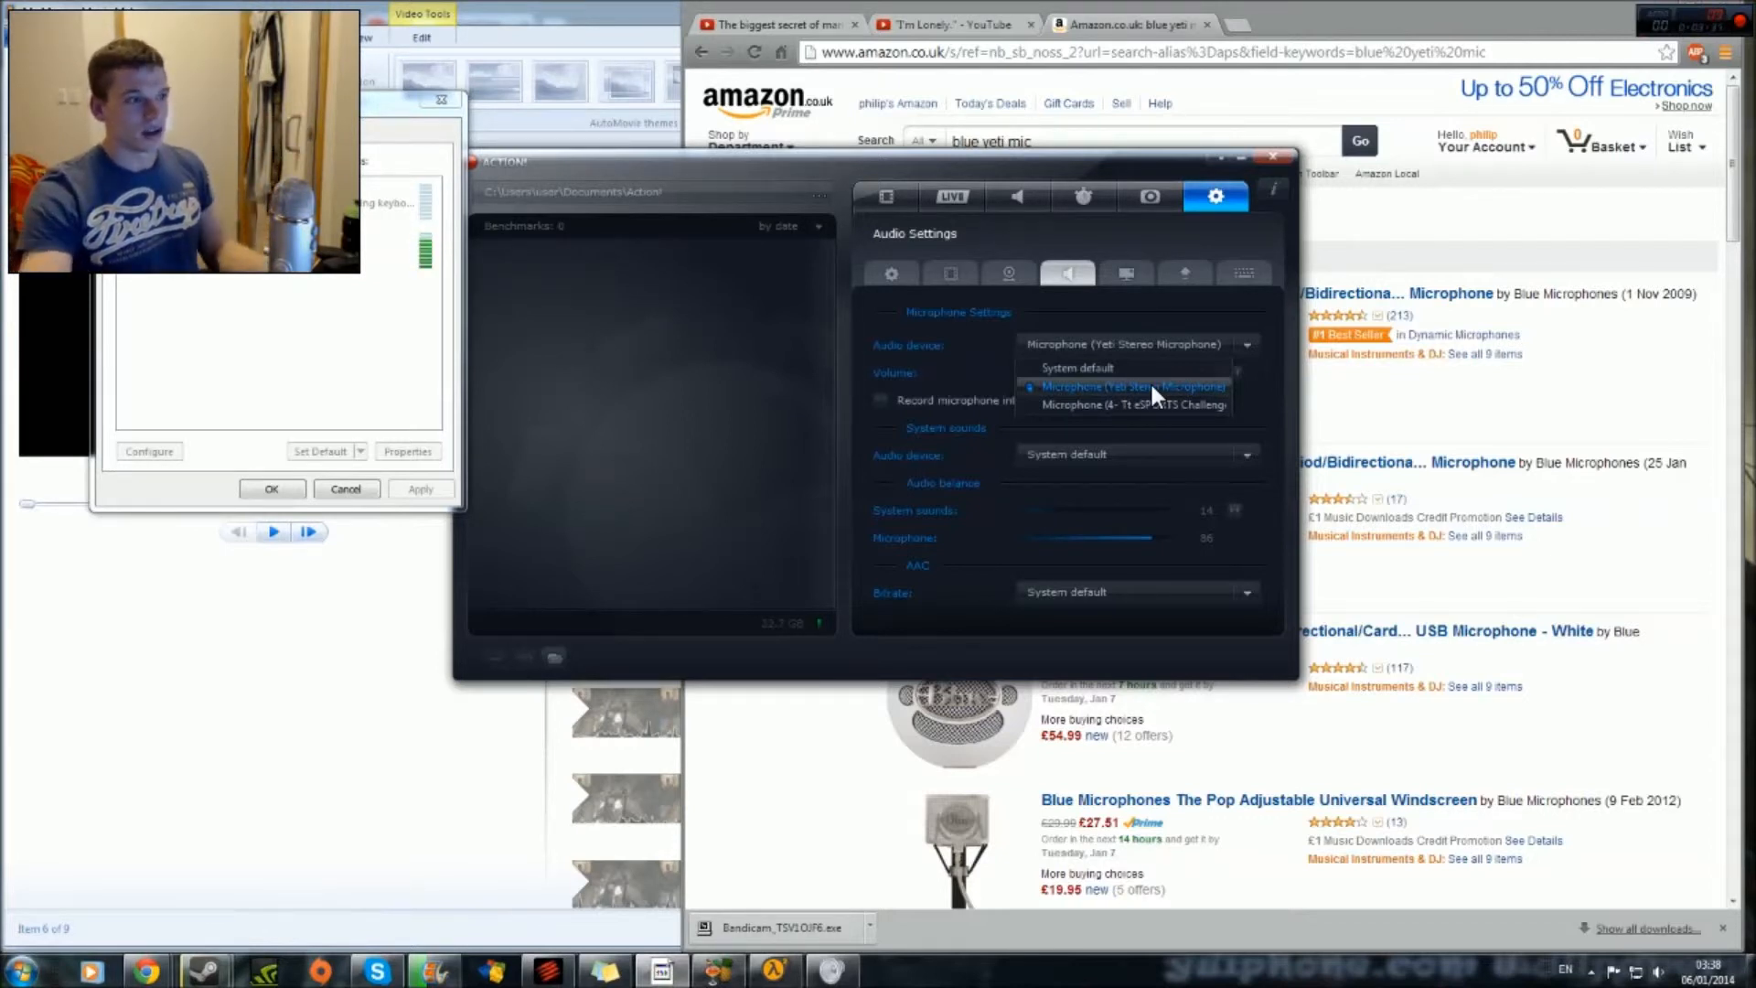
# Keep Microphone (Yeti Stereo Microphone) as Action!'s input and close the recorder.
pyautogui.click(1131, 386)
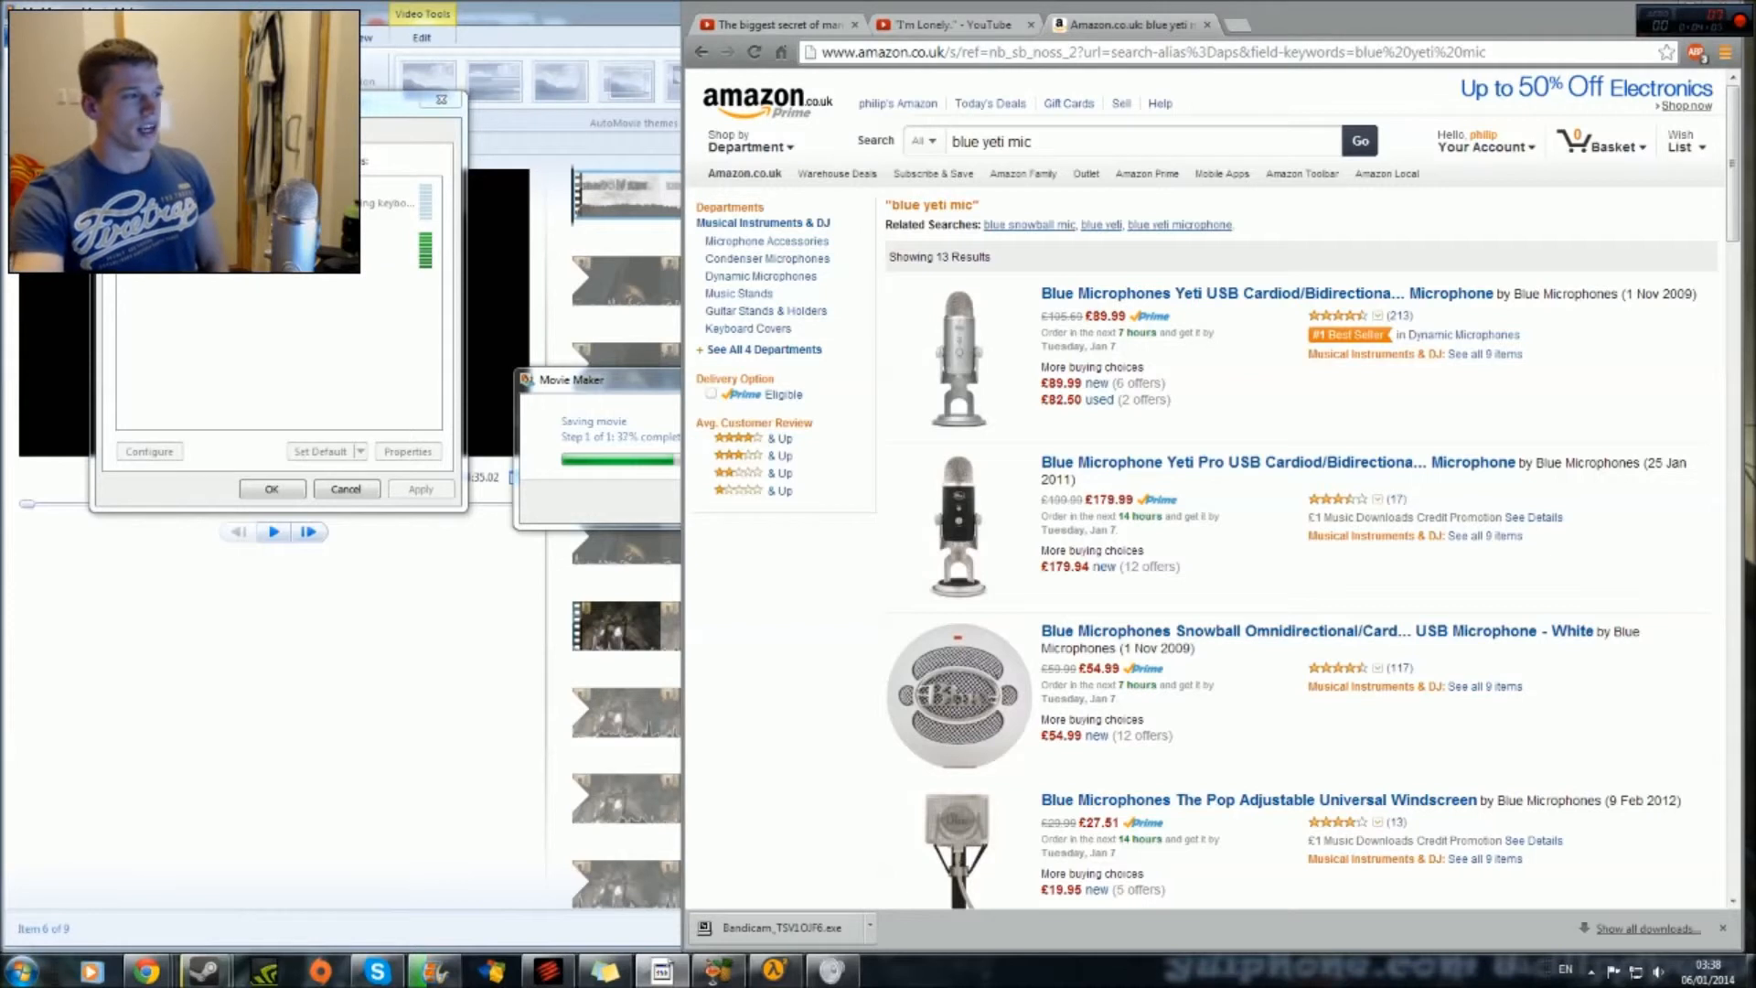
pyautogui.moveTo(1585, 351)
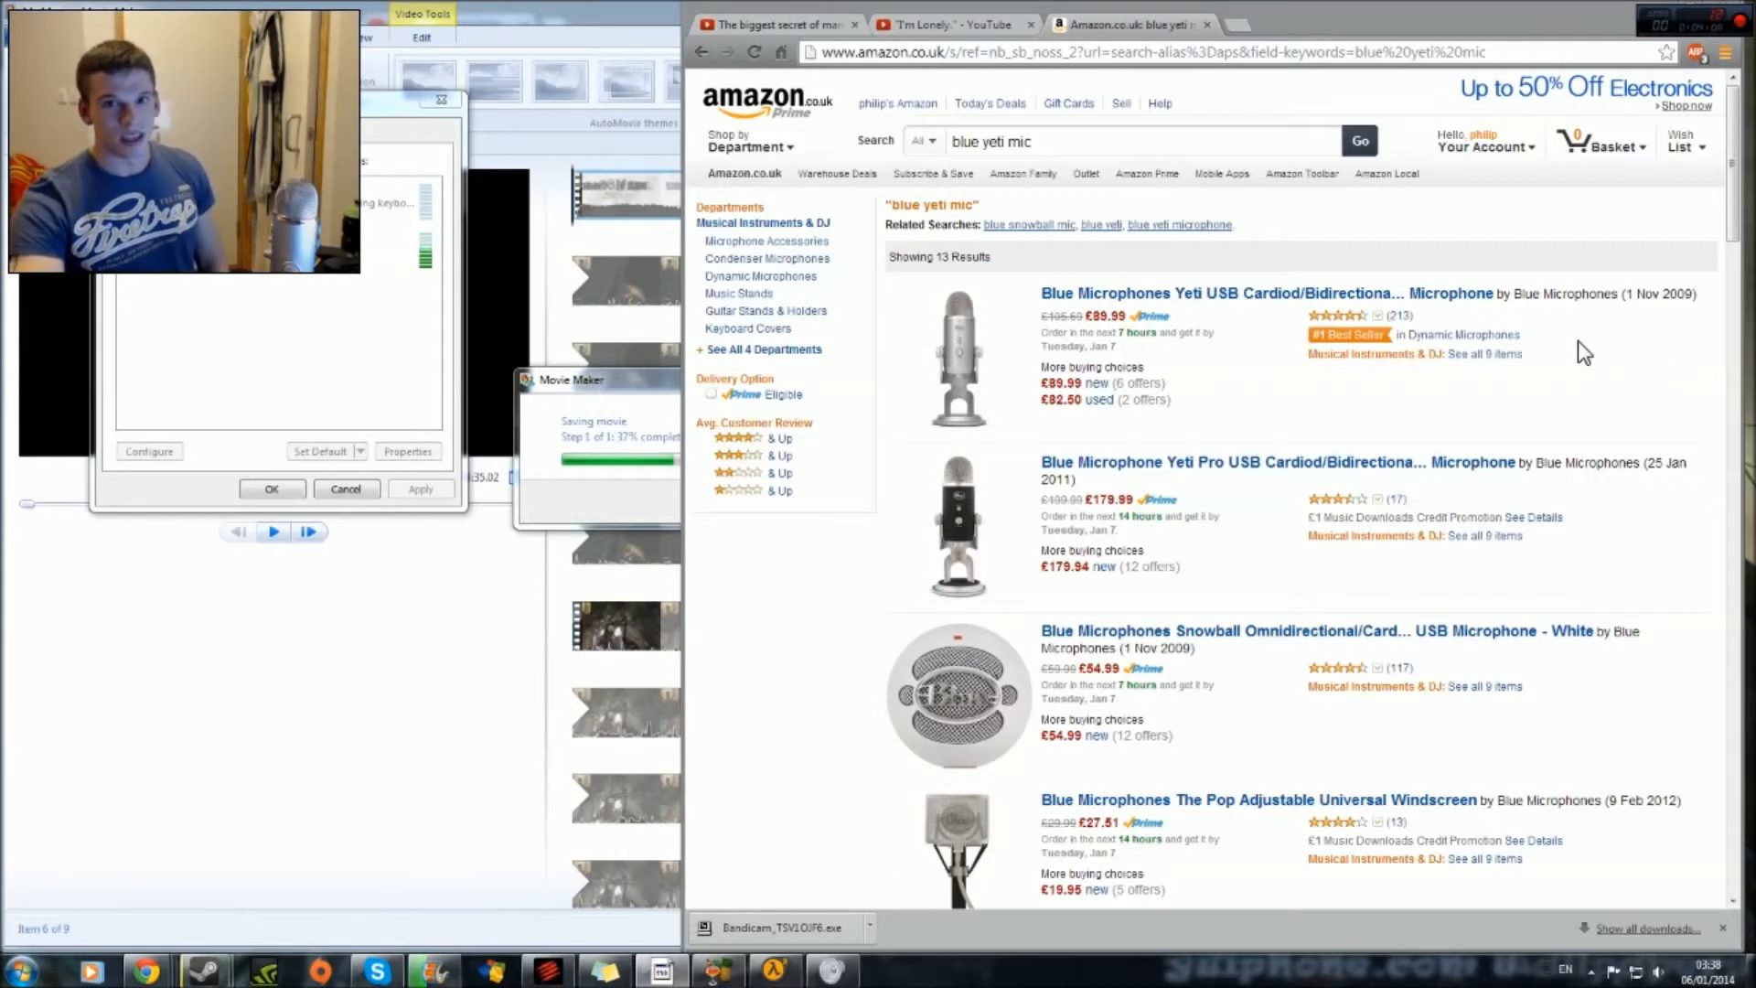